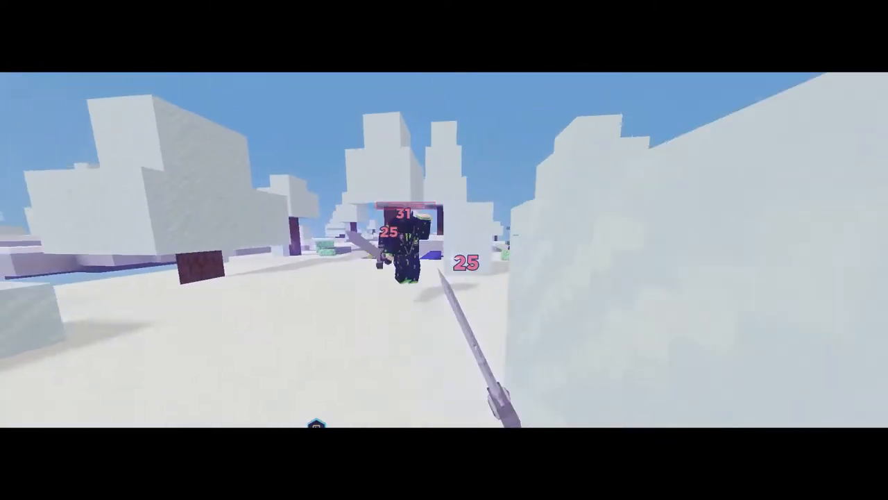
pyautogui.moveTo(444, 250)
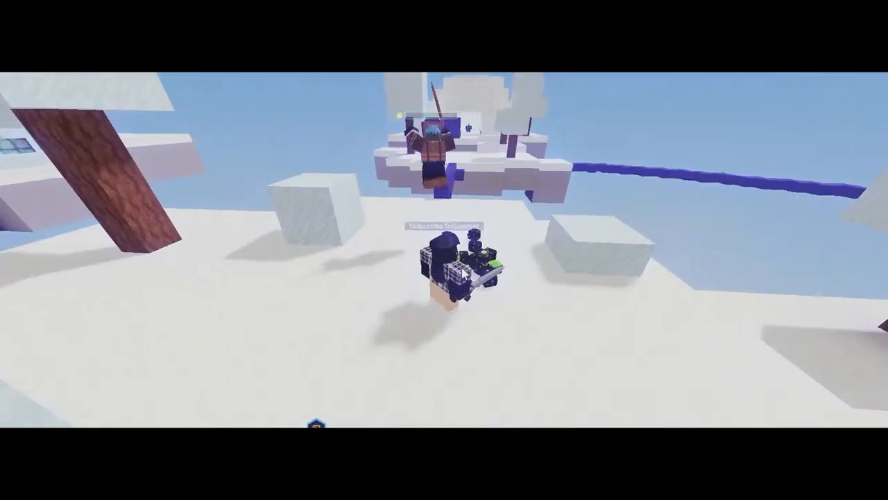